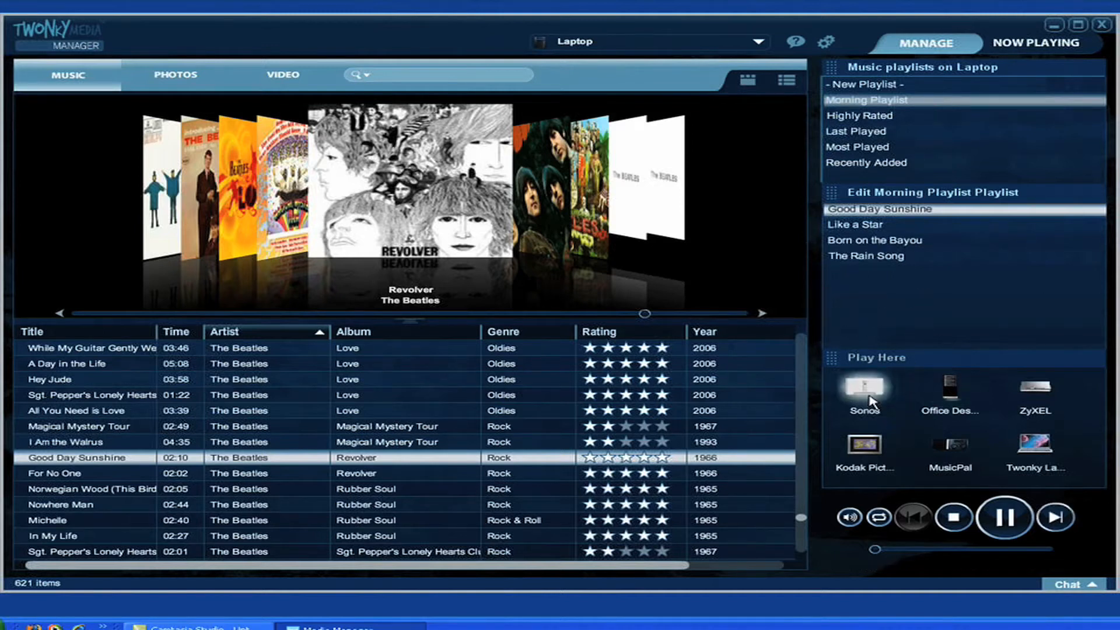
Start the Morning Playlist playing Good Day Sunshine on the Sonos player and go to Now Playing
left_click(865, 388)
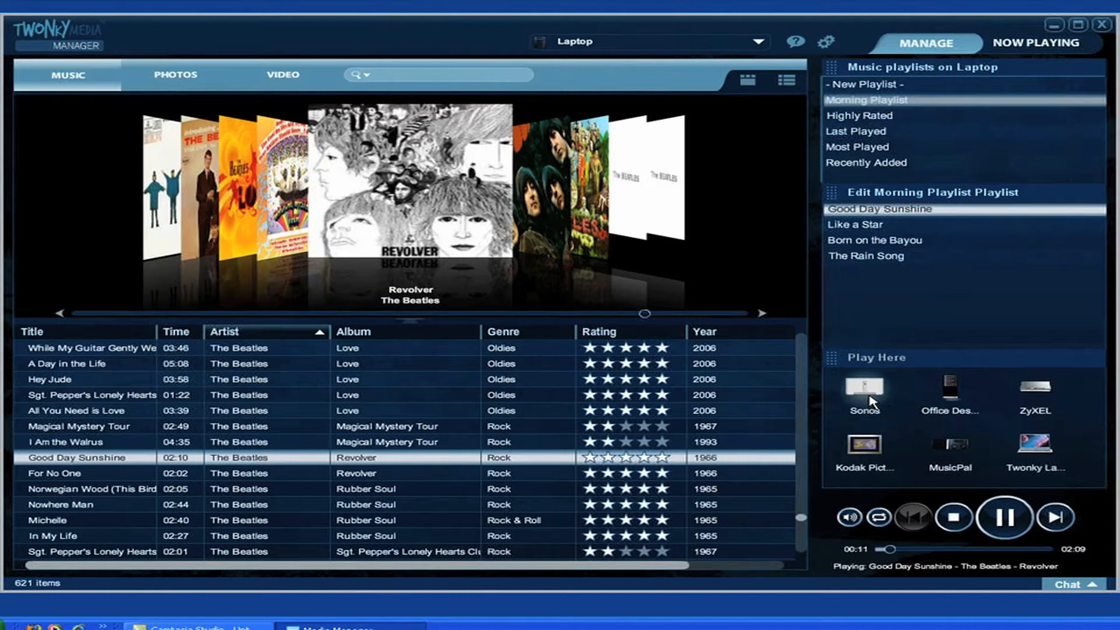
mouse_move(1018, 340)
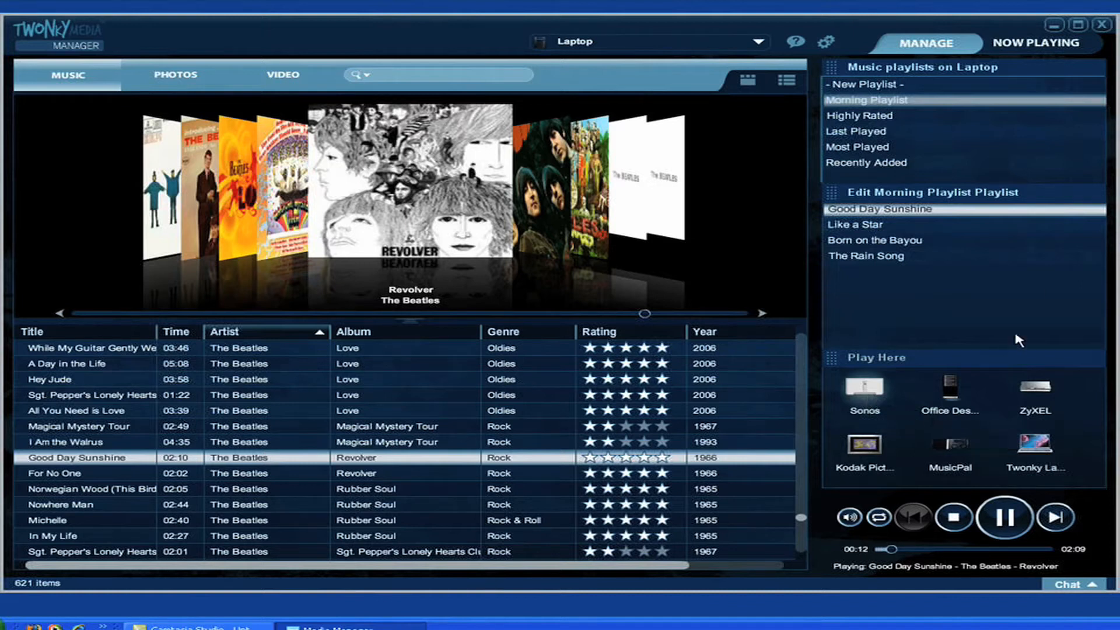
left_click(1033, 43)
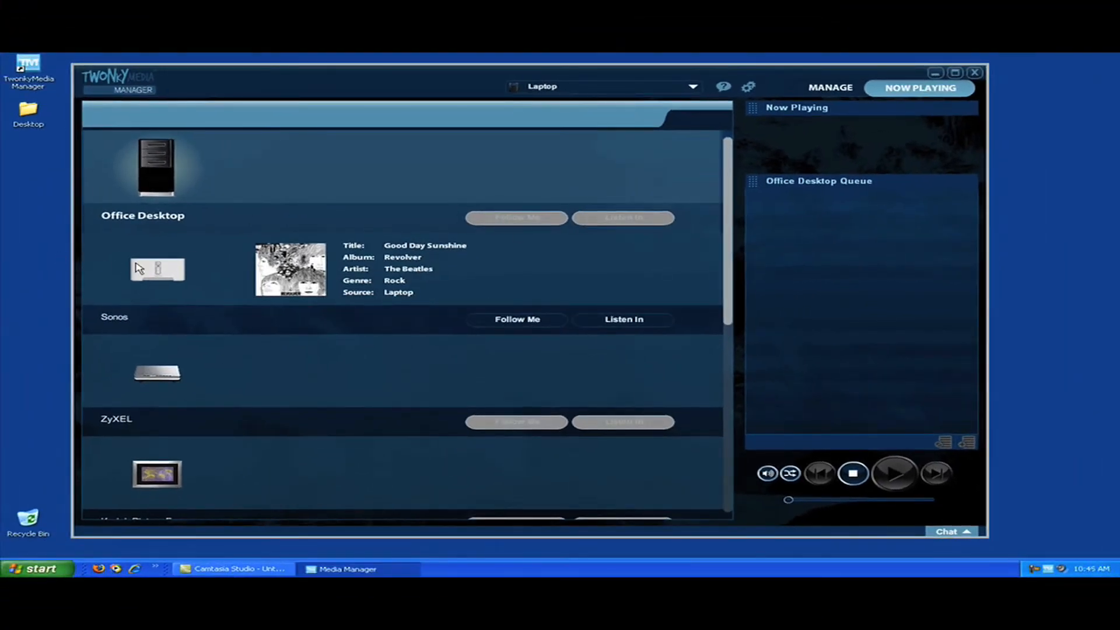
Show the Sonos player's queue and bring up its Follow Me player choice
left_click(517, 320)
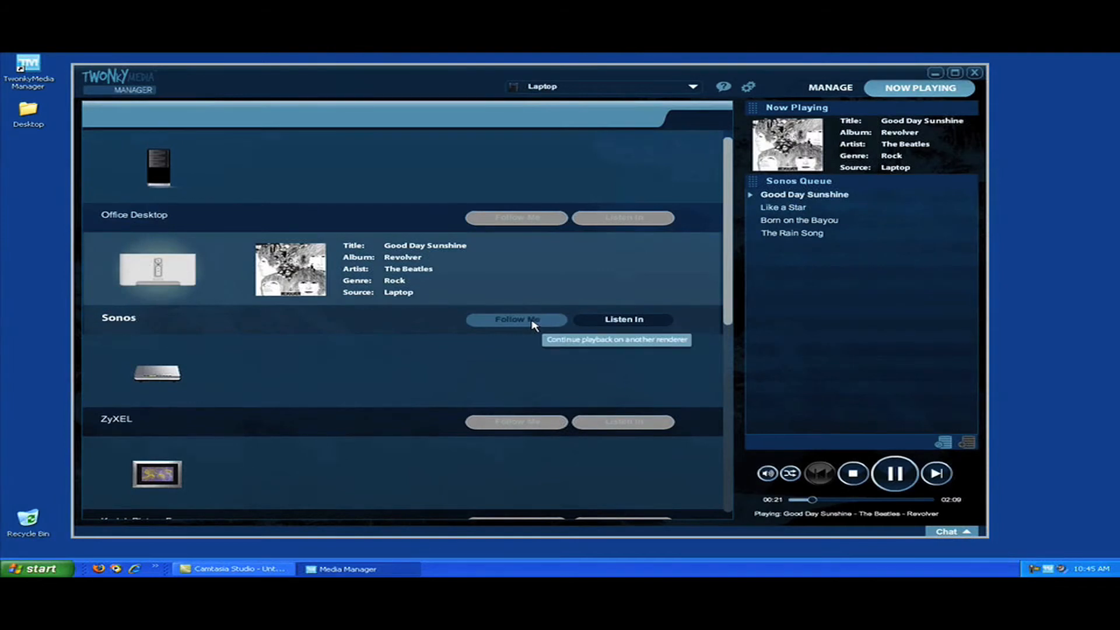
left_click(516, 320)
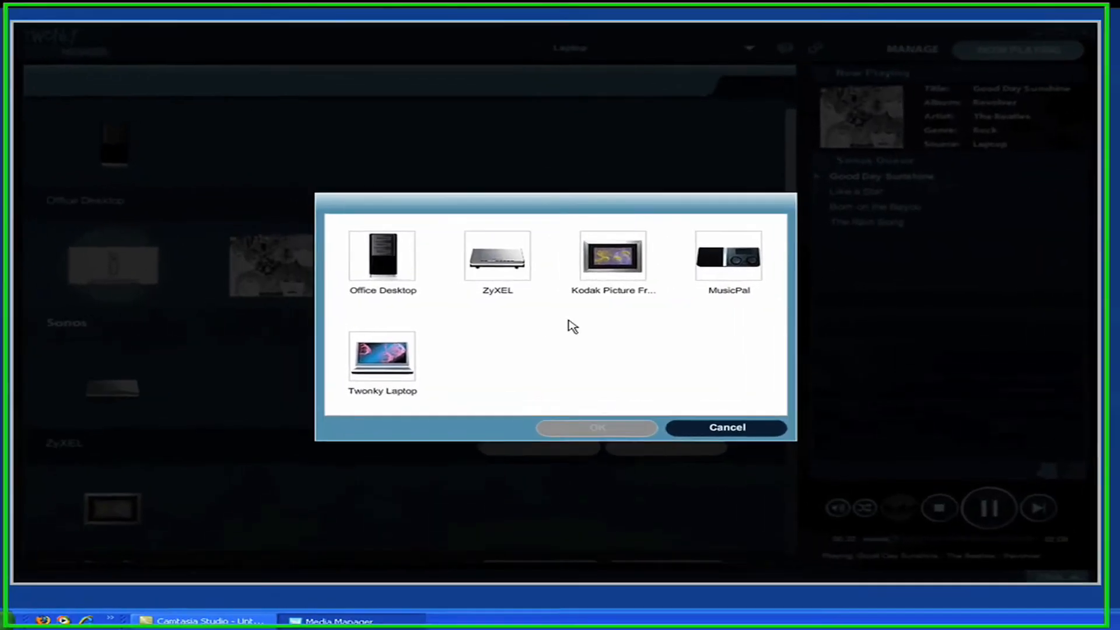
mouse_move(394, 372)
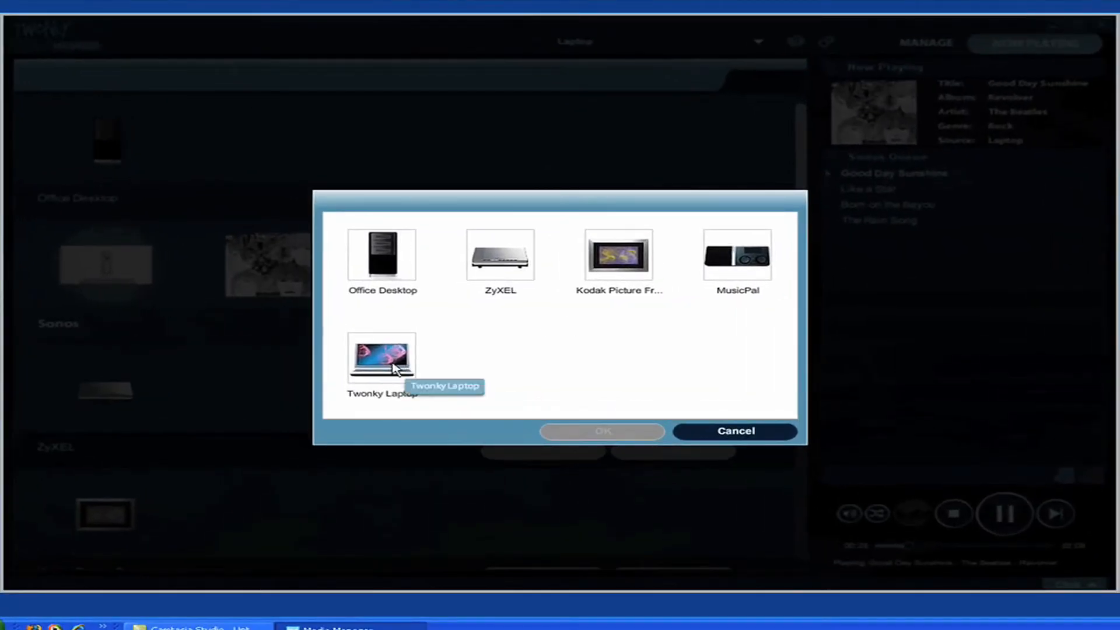
Choose Twonky Laptop in the Follow Me dialog and confirm moving the Sonos queue there
left_click(382, 363)
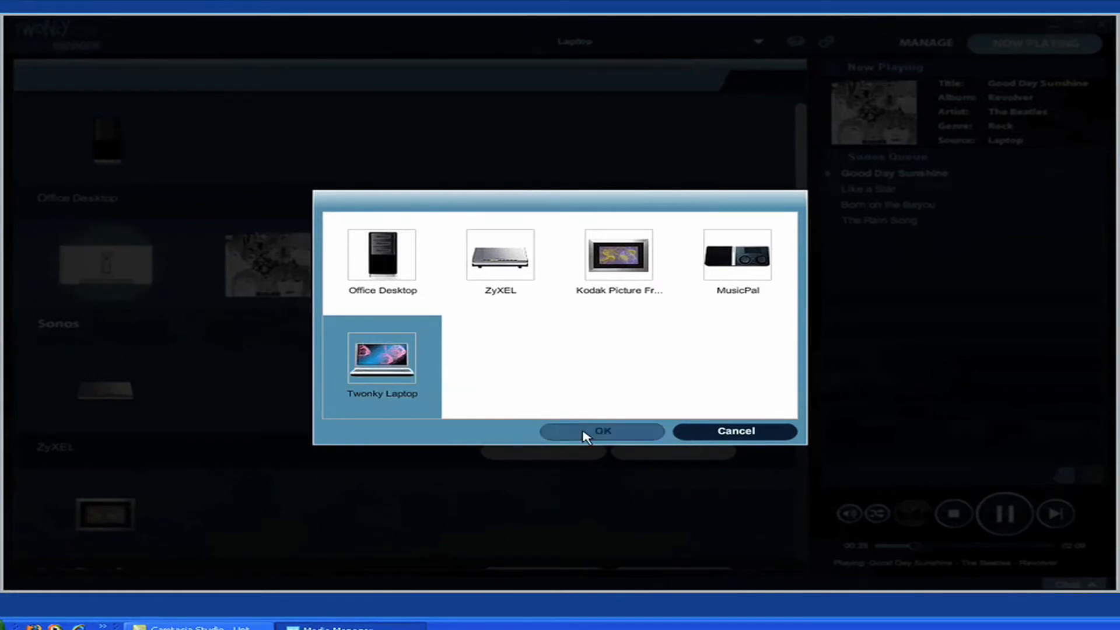
left_click(602, 431)
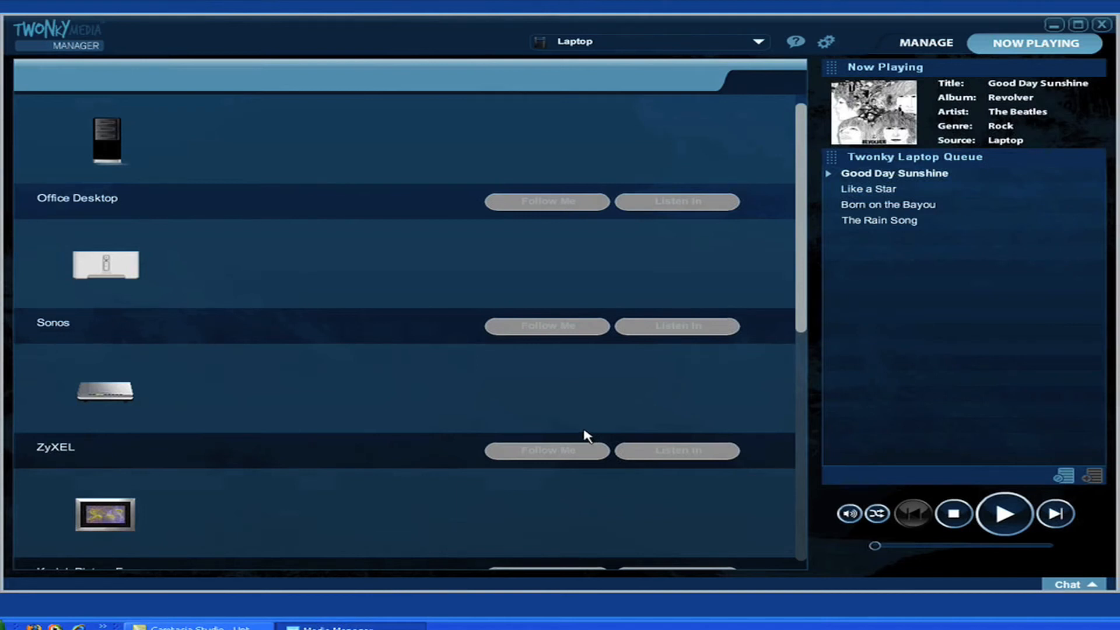
Confirm the Twonky Laptop card is playing Good Day Sunshine from the moved queue
scroll("down", 3)
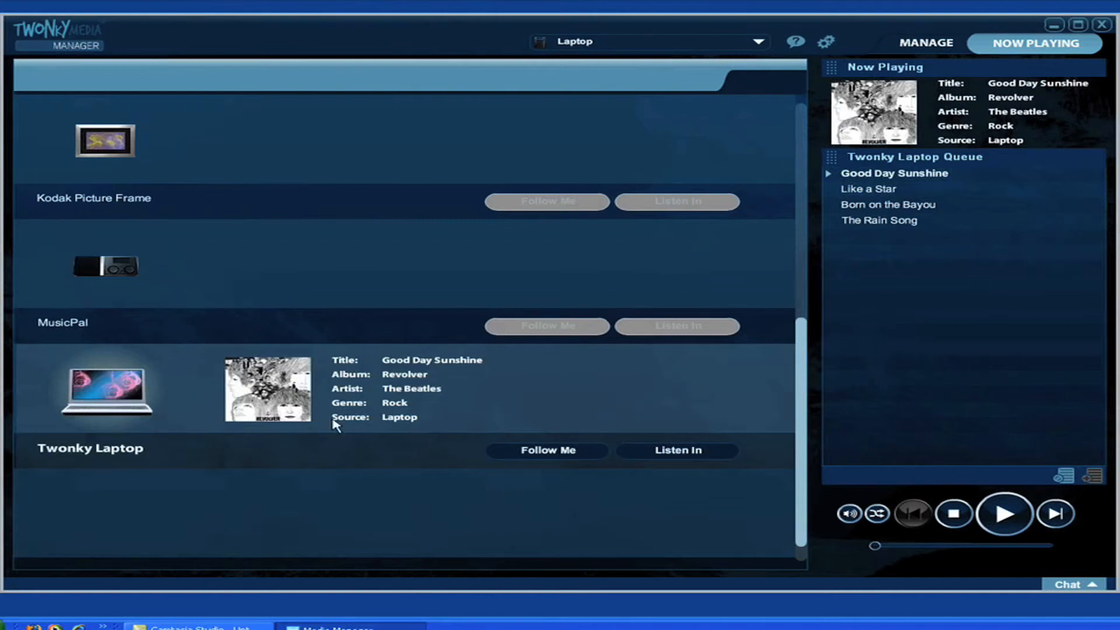
left_click(1003, 529)
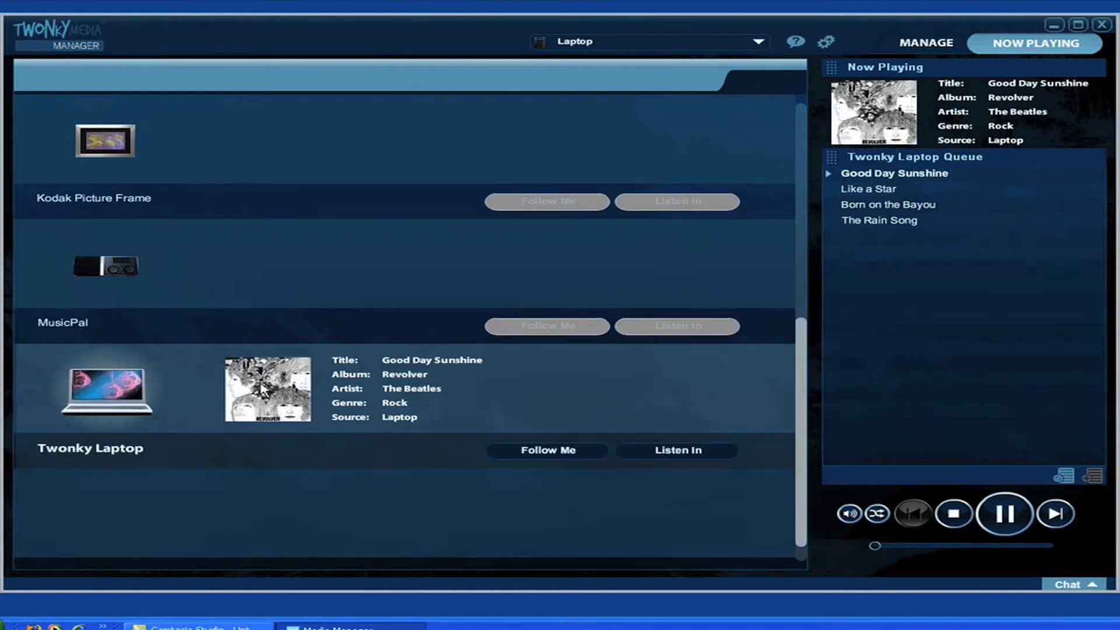